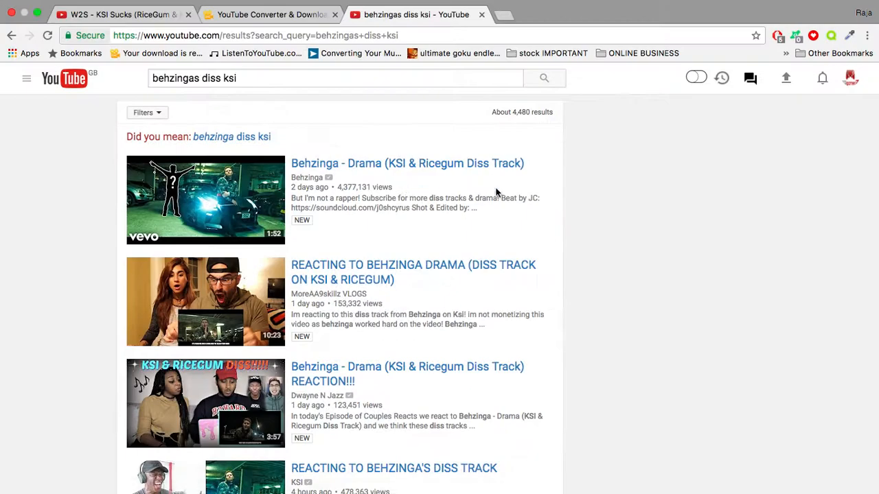
- Open the YouTube guide sidebar on the 'behzingas diss ksi' search results page
left_click(26, 78)
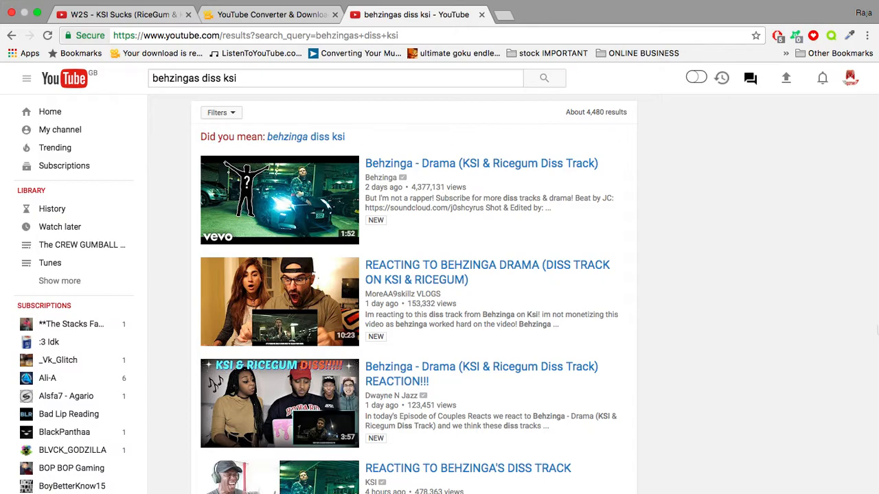
mouse_move(585, 205)
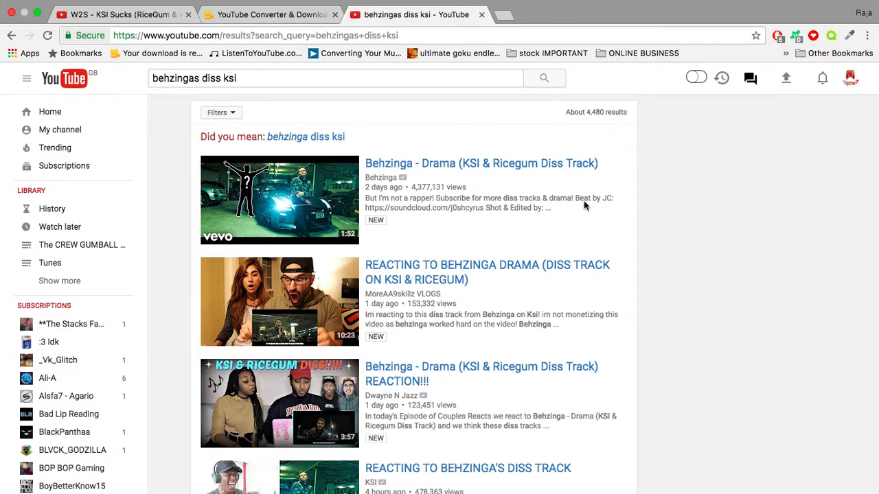
mouse_move(666, 251)
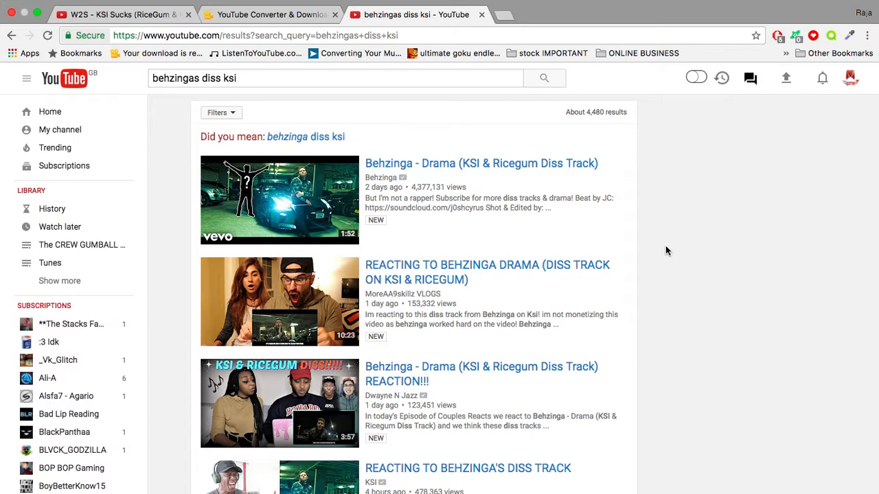
mouse_move(414, 68)
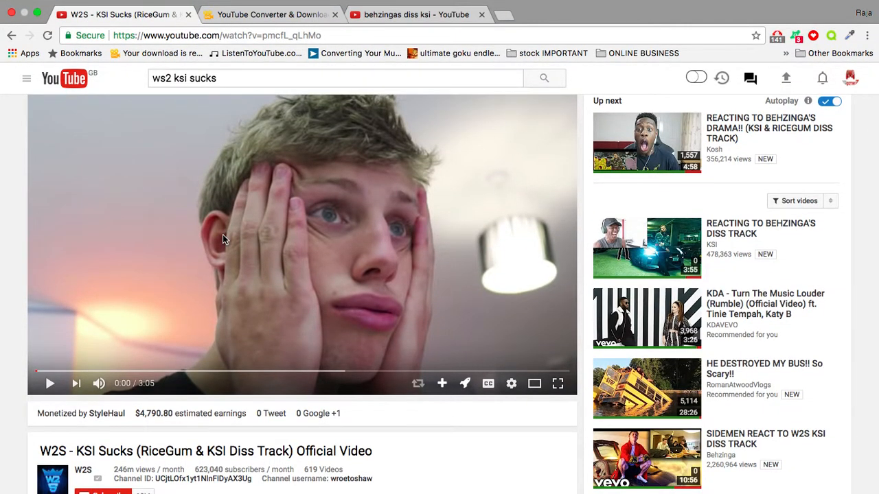
mouse_move(133, 233)
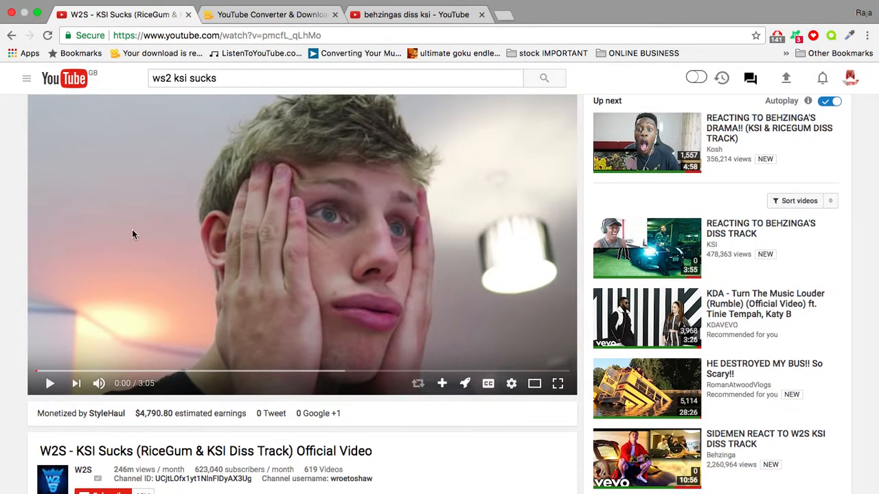
- Play the W2S 'KSI Sucks' diss track video up to 0:18
left_click(49, 383)
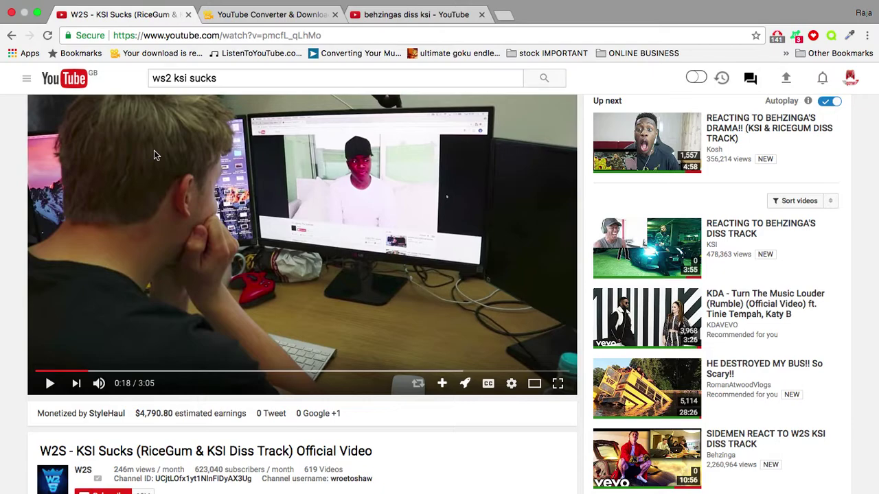
- Check the search results tab, then play more of the W2S video and pause it
left_click(408, 29)
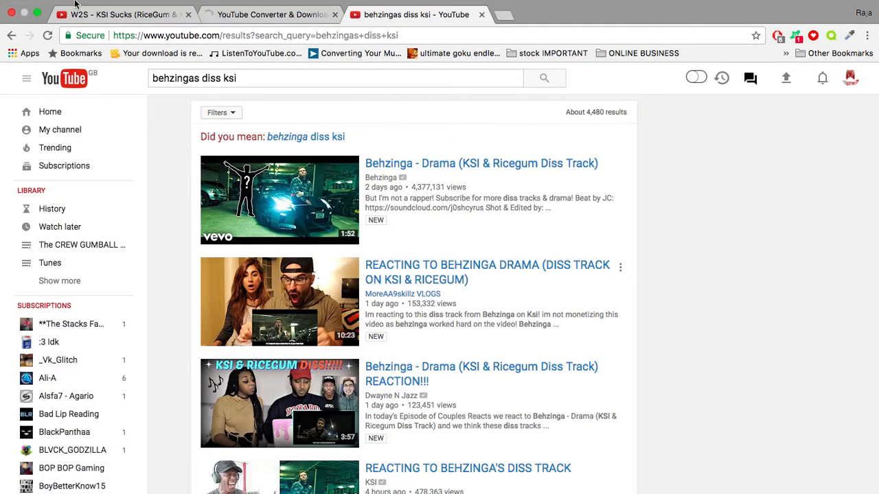
left_click(116, 15)
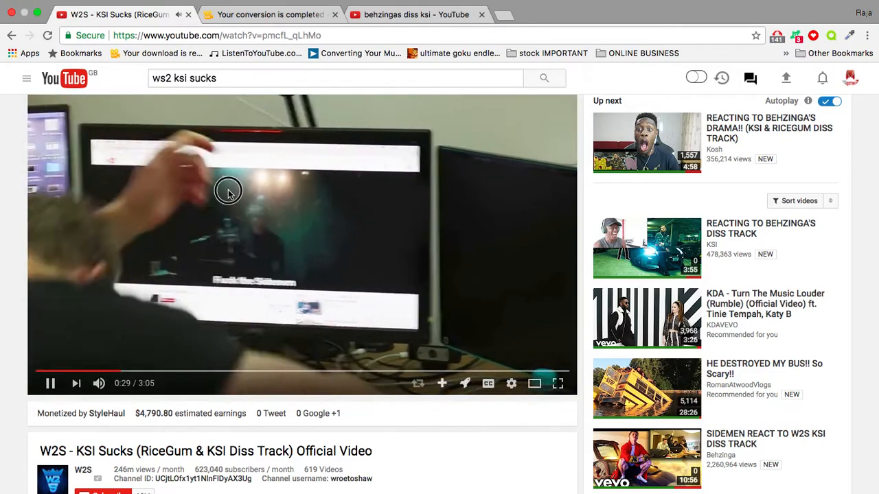
left_click(50, 383)
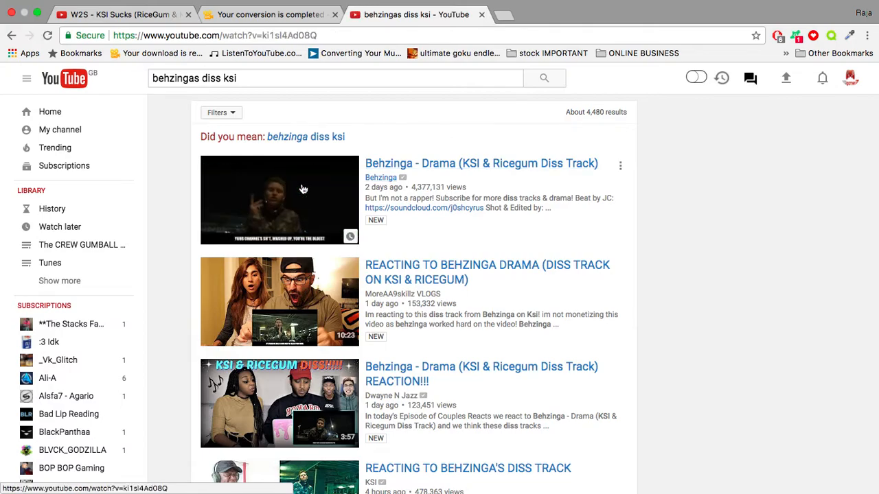
- Open Behzinga's 'Drama' result, then KSI's 'Reacting to Behzinga's Diss Track' from Up next, and resume it
left_click(280, 200)
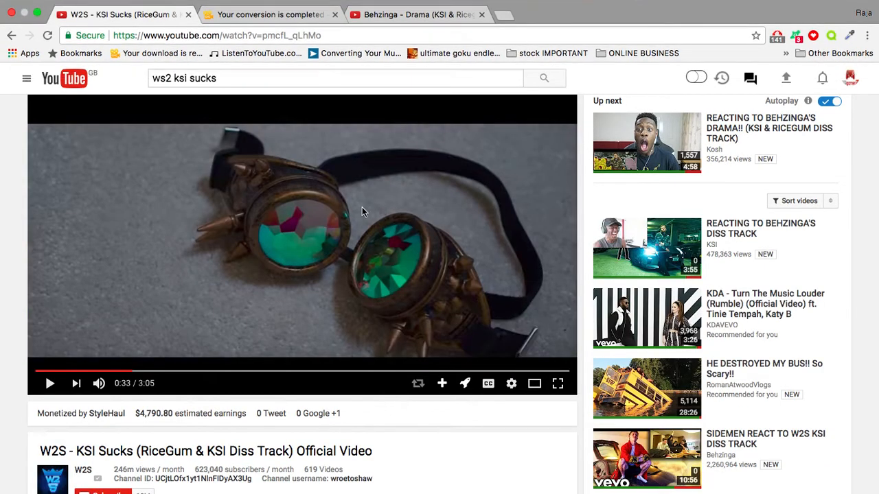
scroll("down", 3)
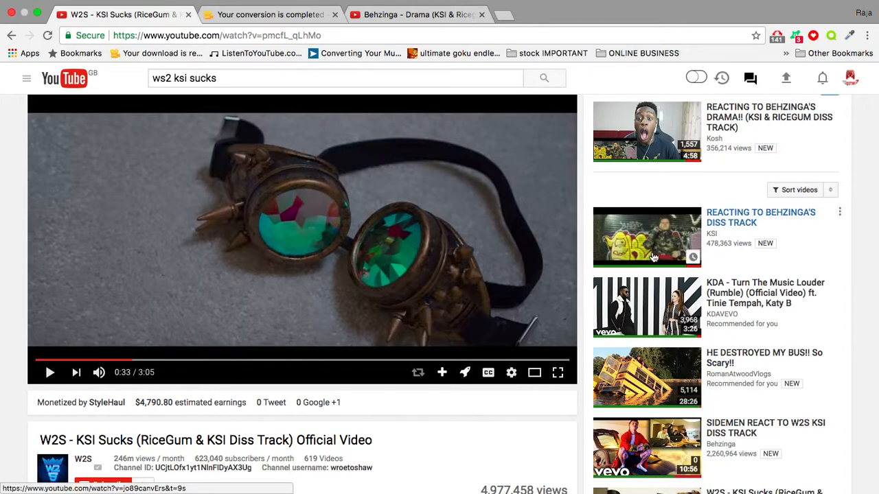
left_click(646, 236)
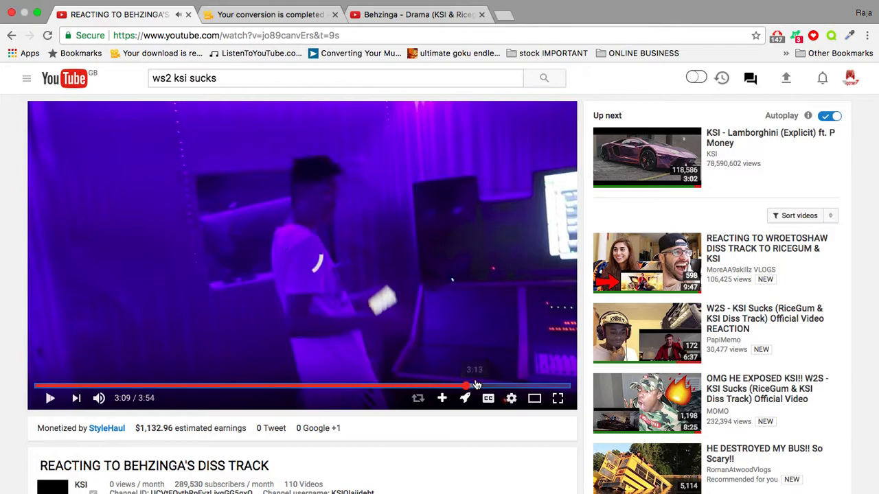
left_click(48, 398)
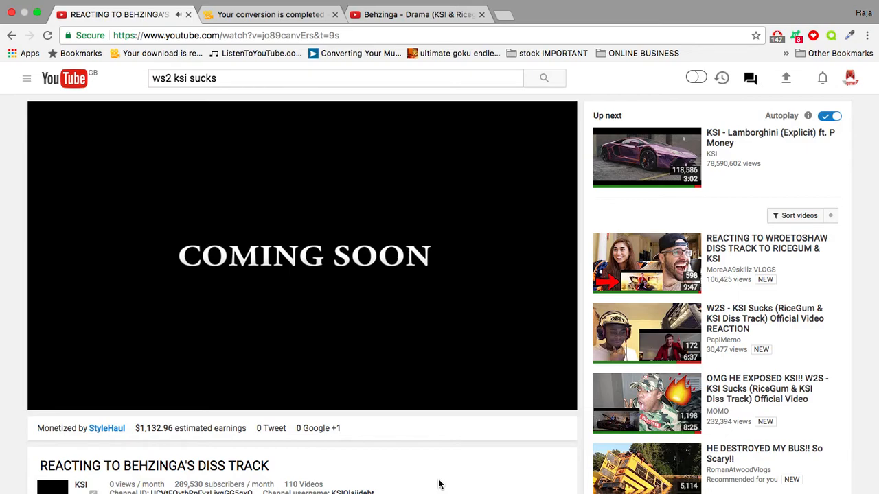
mouse_move(435, 443)
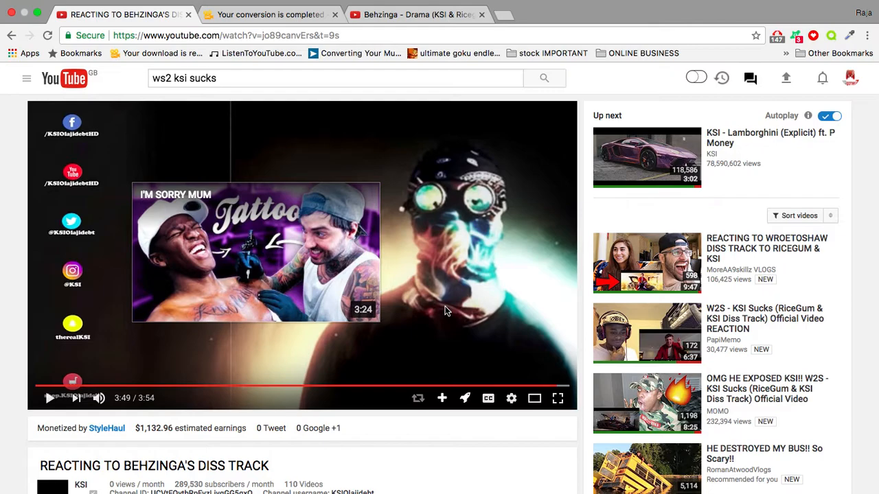
mouse_move(564, 13)
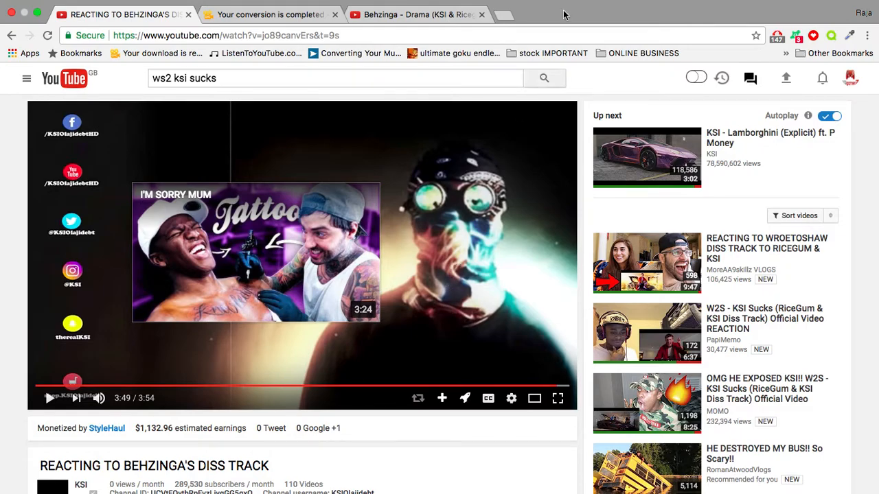